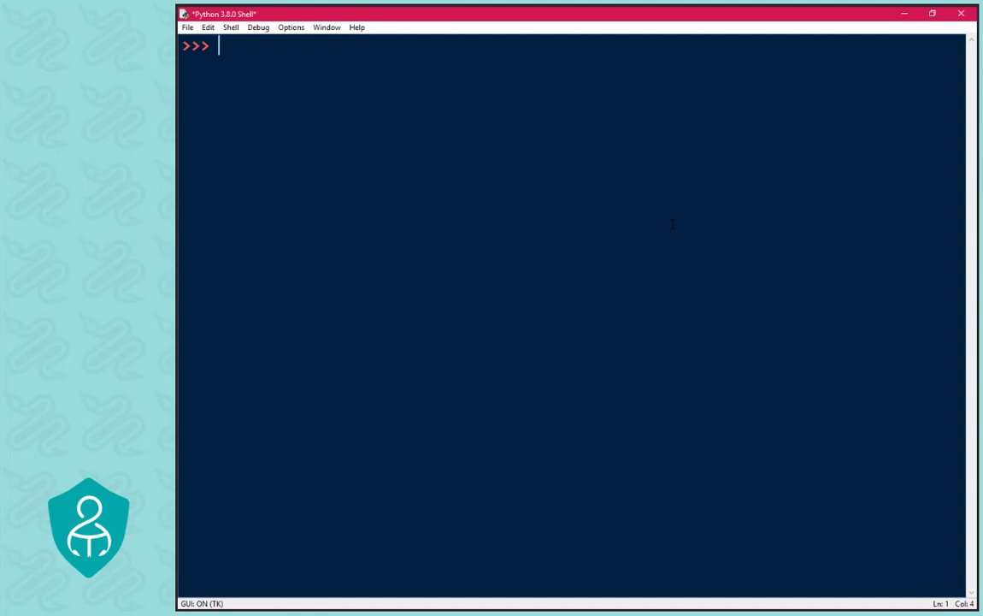
# Assign x = 6 and y = 9, then print both to show 6 and 9.
pyautogui.write('x = 6')
pyautogui.write('y = 9')
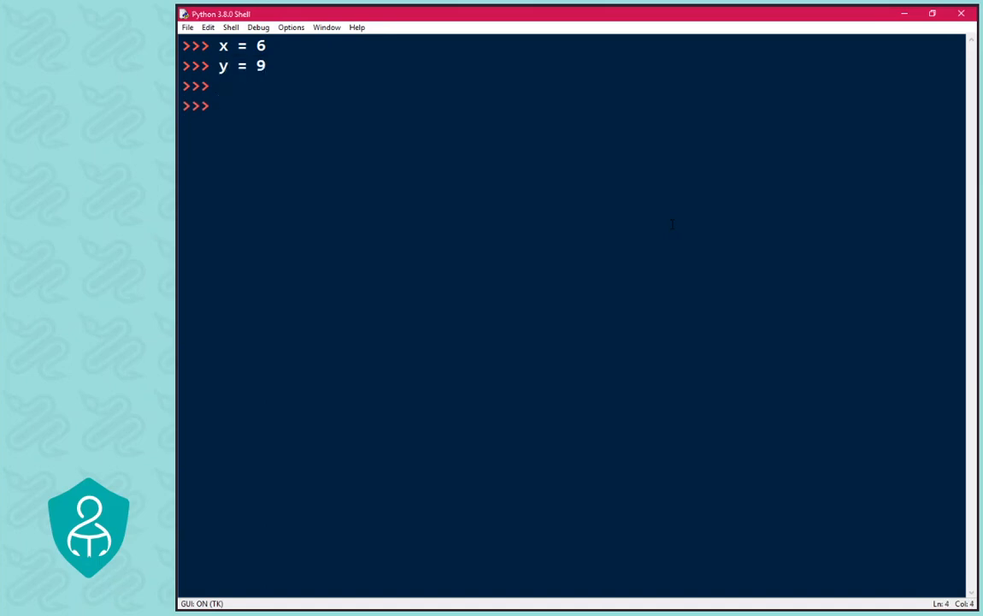
pyautogui.write('print(x')
pyautogui.write('print(y')
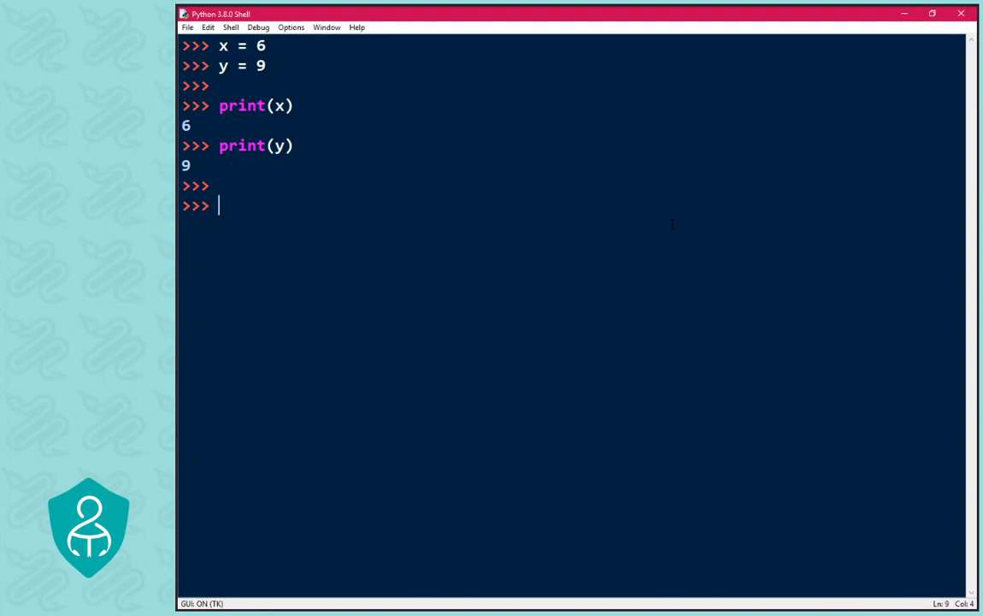
# Run the naive overwrite x = y, y = x, print both giving 9 twice, and reset x to 6.
pyautogui.write('x = y')
pyautogui.write('y = x')
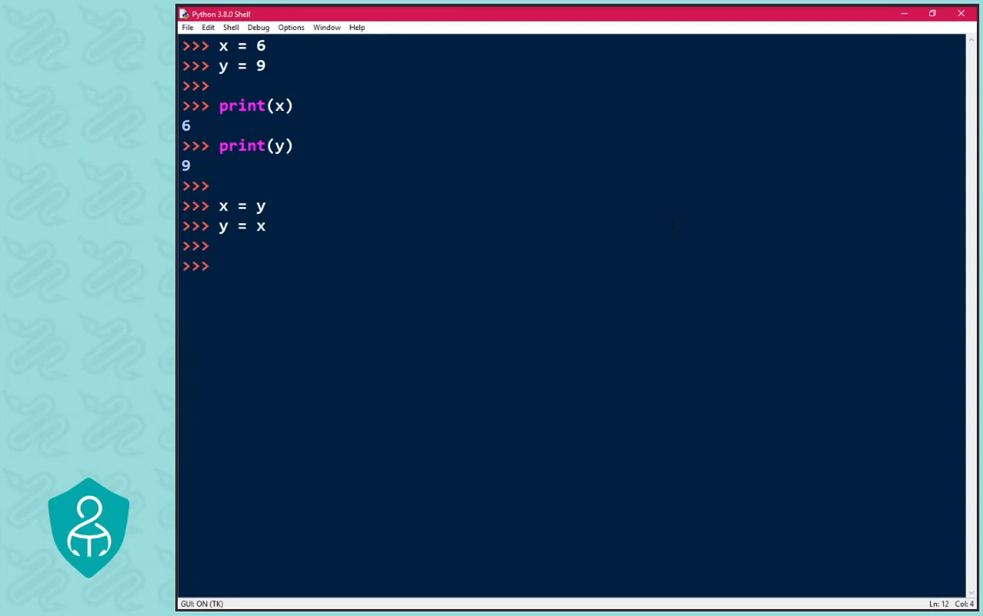
pyautogui.write('print(x')
pyautogui.write('print(y')
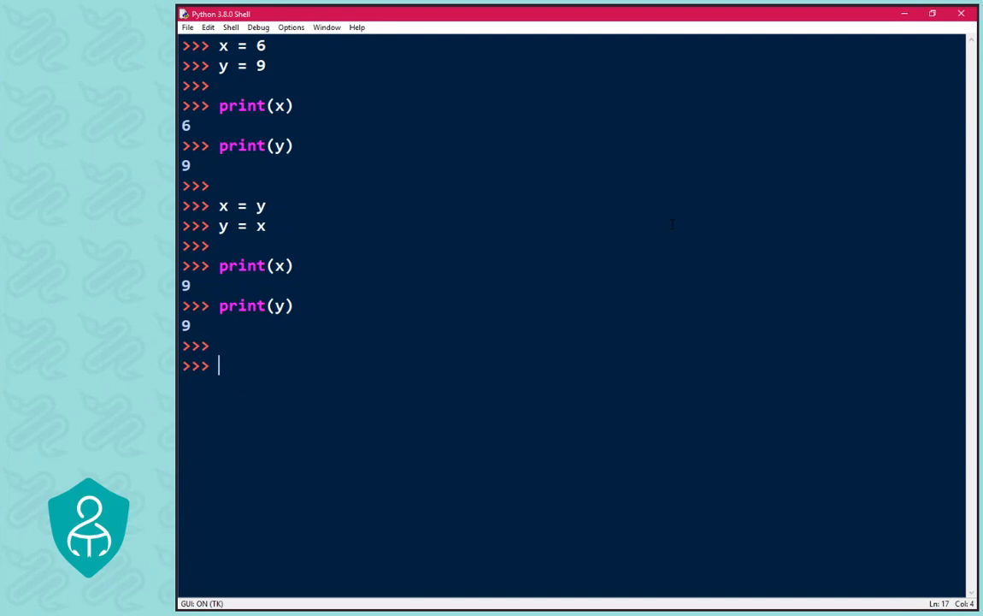
pyautogui.write('x = 6')
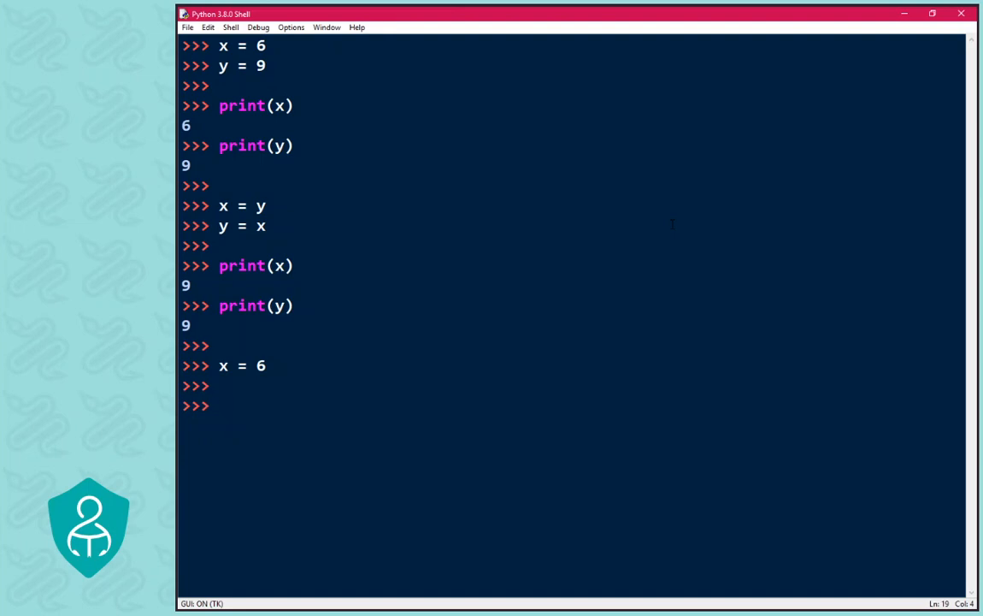
# Swap x and y through a temporary variable: temp = x, x = y, y = temp.
pyautogui.write('temp = x')
pyautogui.write('x =')
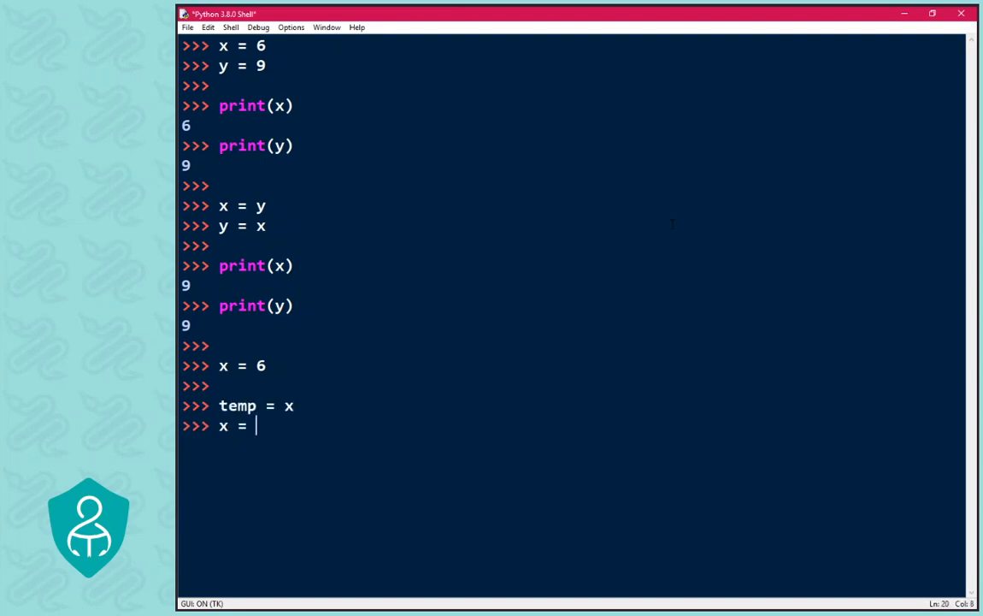
pyautogui.write('y')
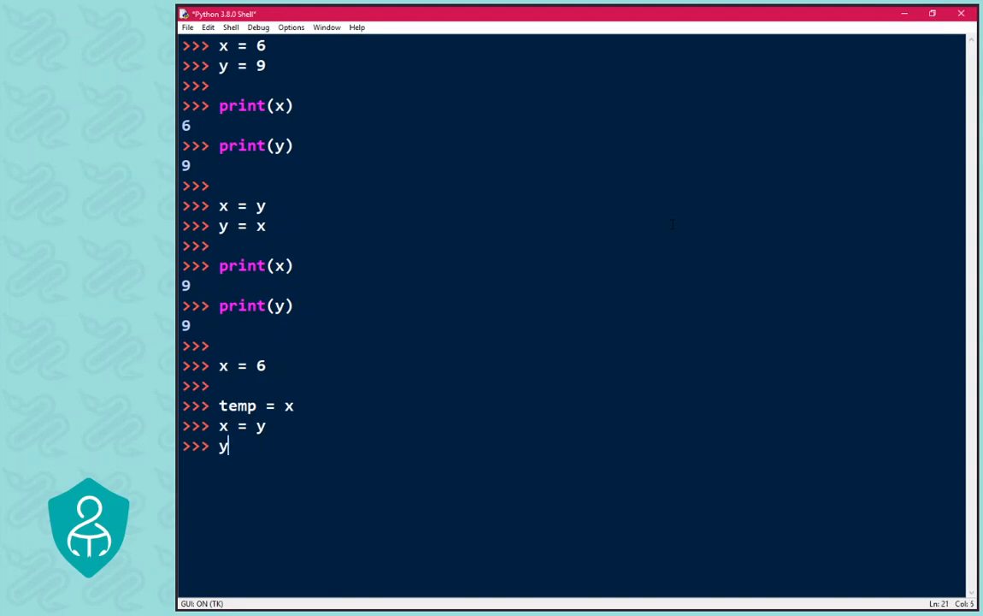
pyautogui.write('= temp')
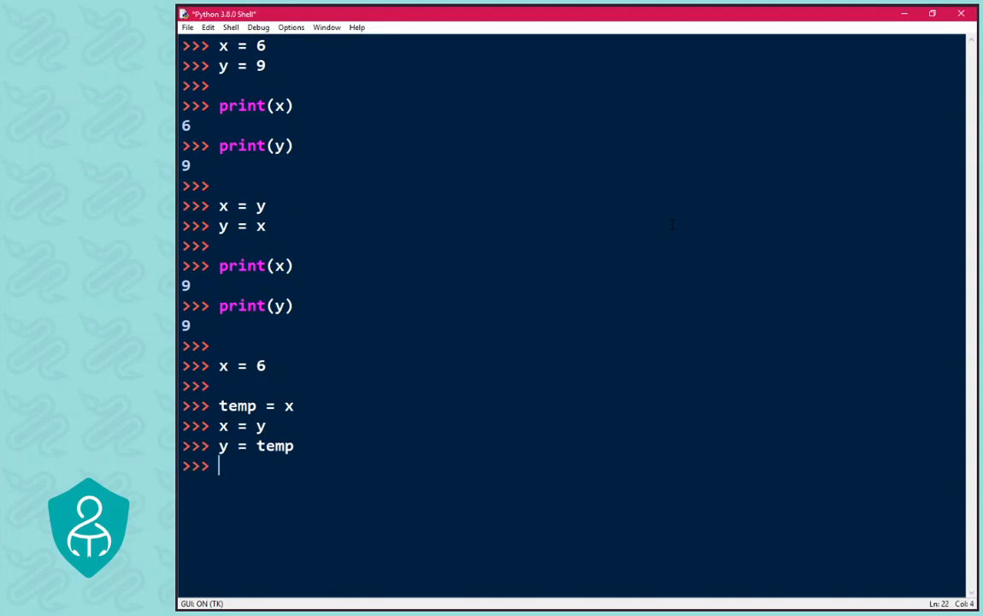
pyautogui.press('enter')
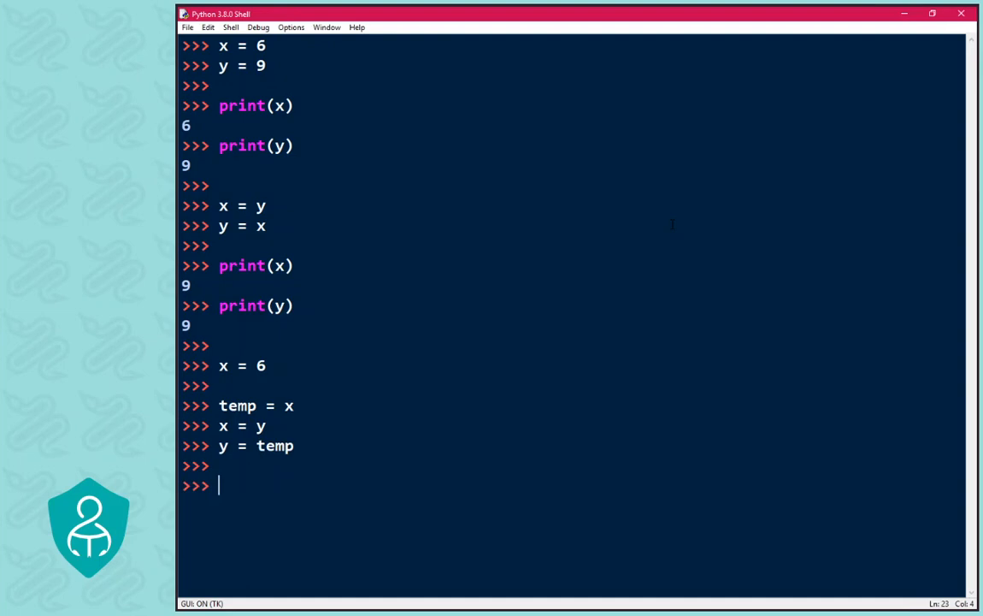
# Print x and y to verify the temp-variable swap.
pyautogui.write('print(x)')
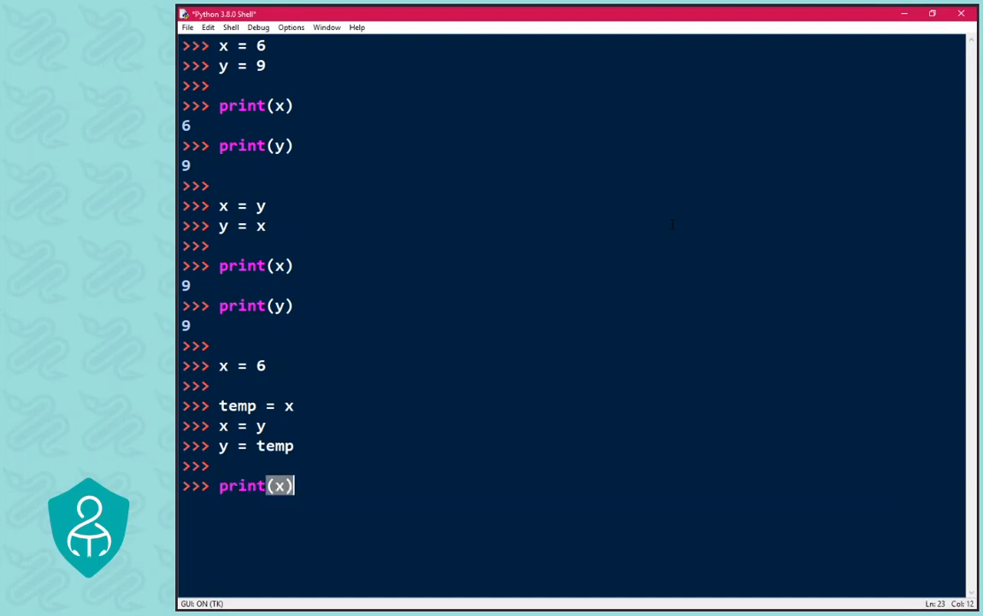
pyautogui.write('print(y')
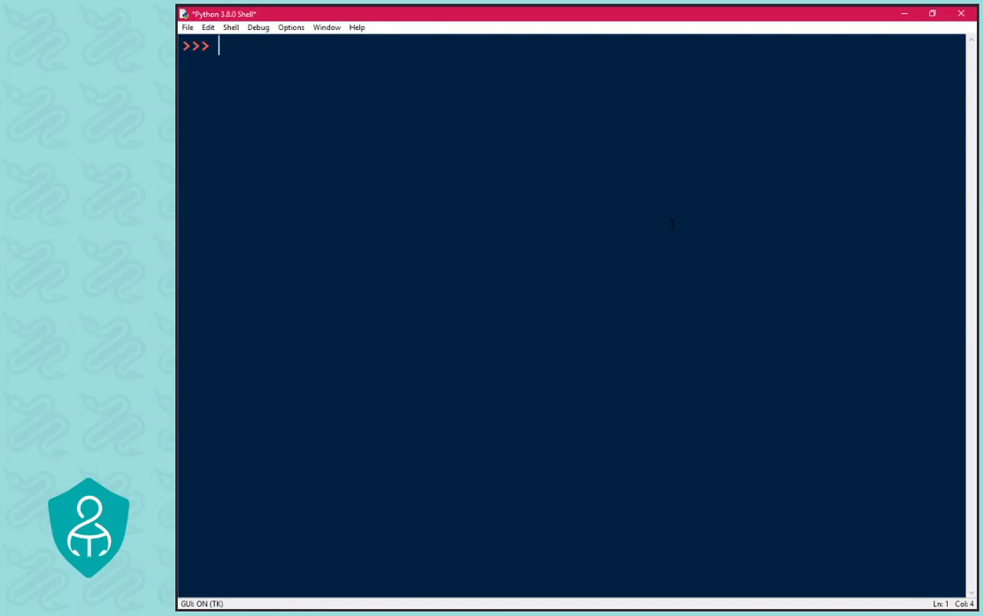
# Swap x and y with tuple assignment x,y = y,x and begin printing x.
pyautogui.write('x,y')
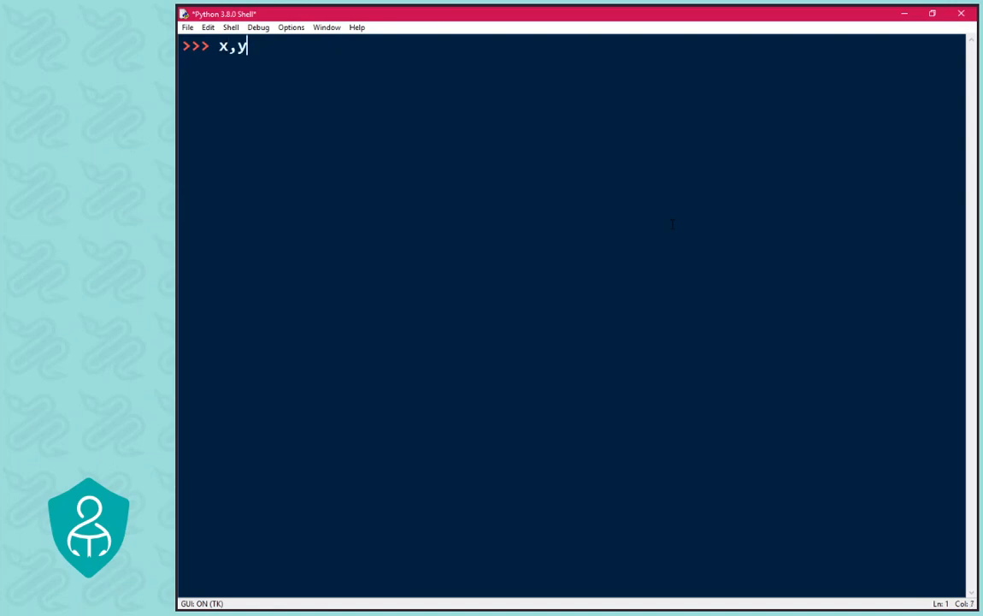
pyautogui.write('= y,x')
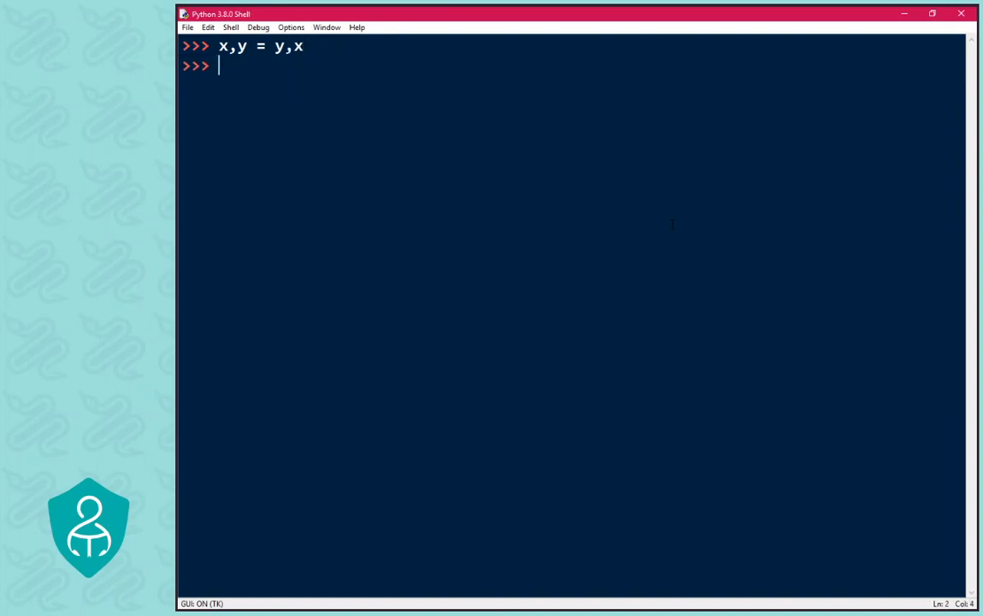
pyautogui.write('print(x')
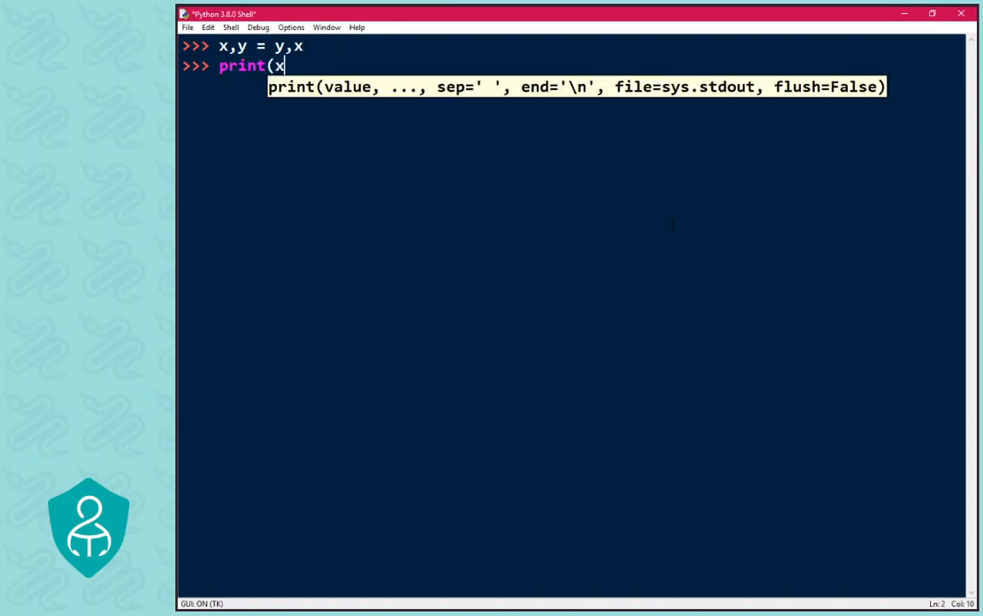